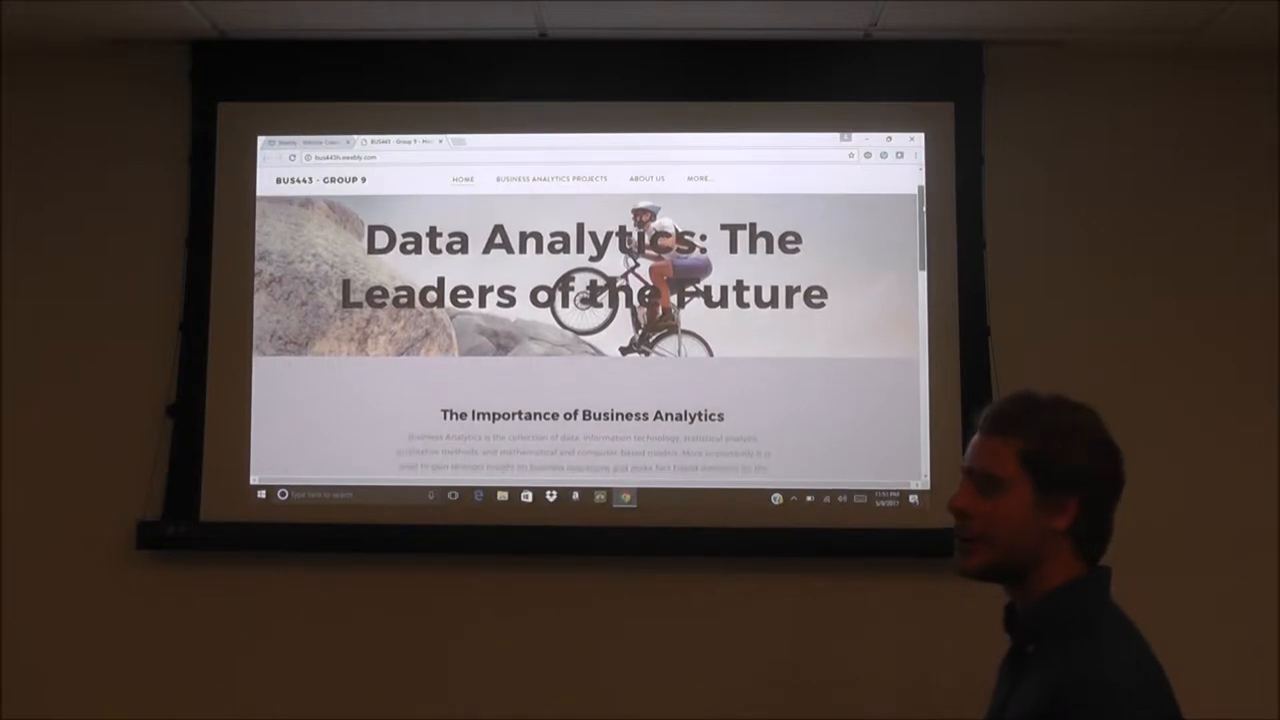
# Scroll through the home page's analytics chart and Descriptive, Predictive, Prescriptive sections, then go to About Us
pyautogui.scroll(-3)
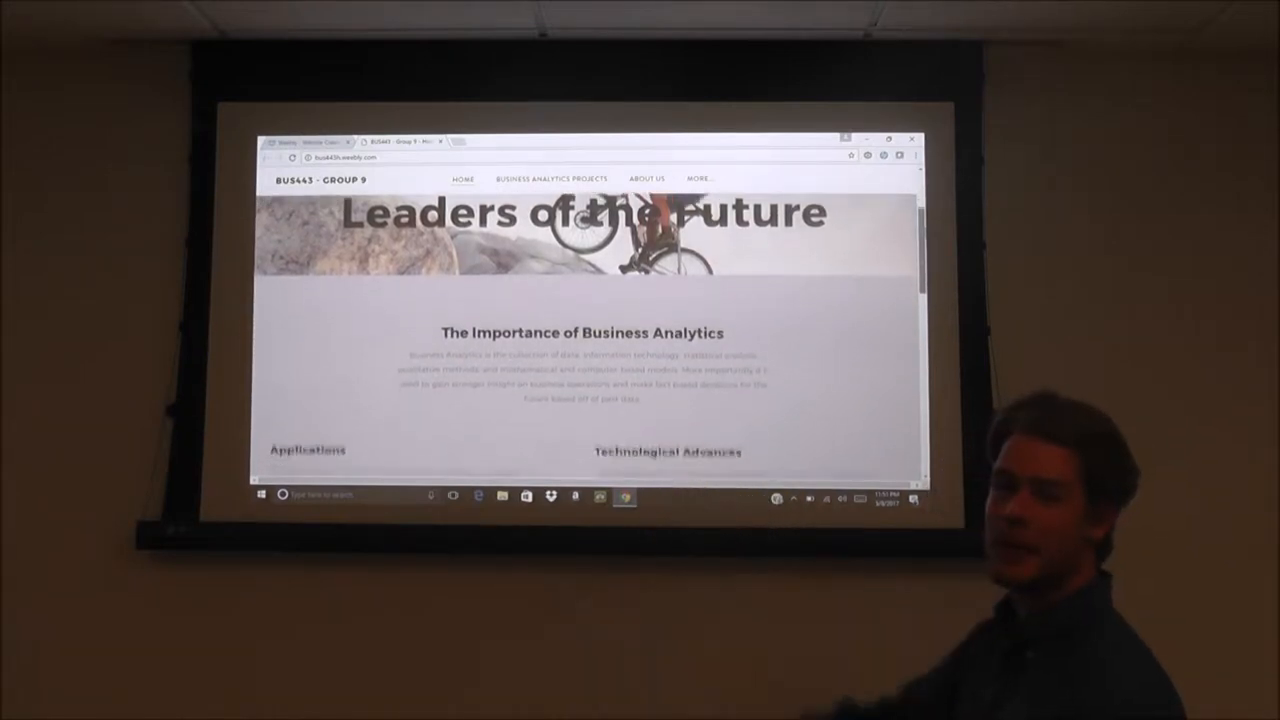
pyautogui.scroll(-3)
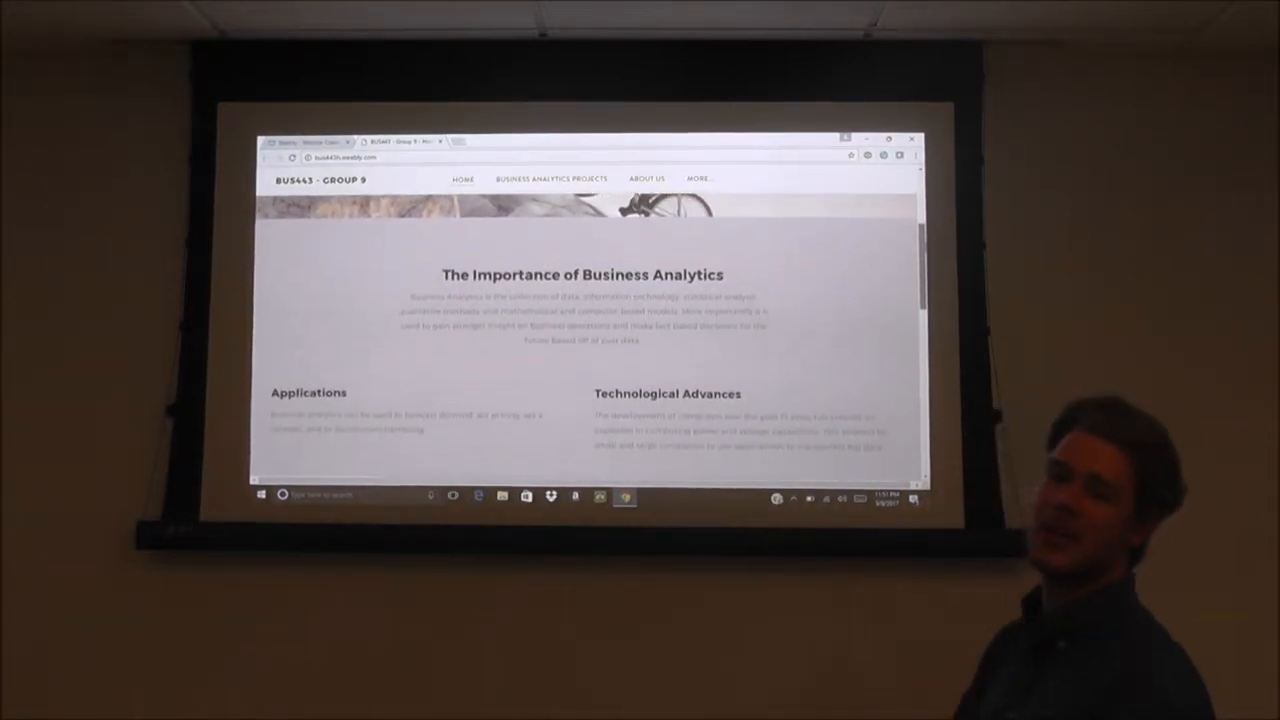
pyautogui.scroll(-3)
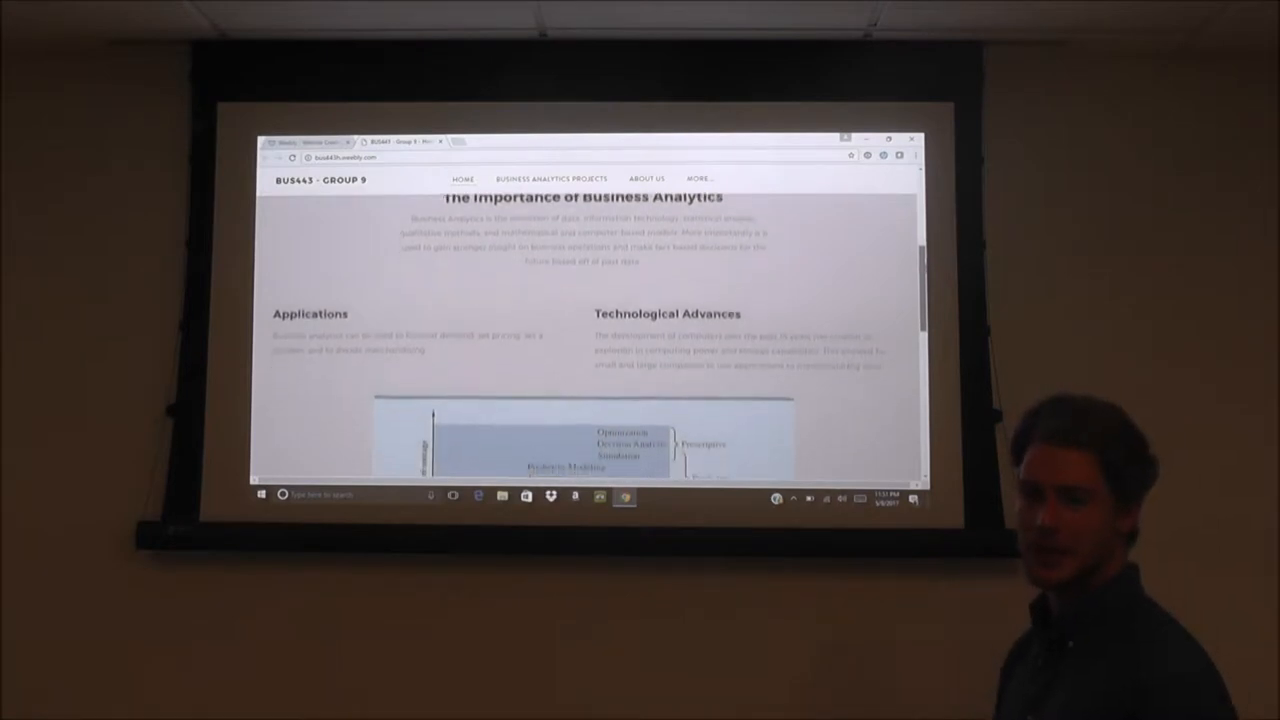
pyautogui.scroll(-3)
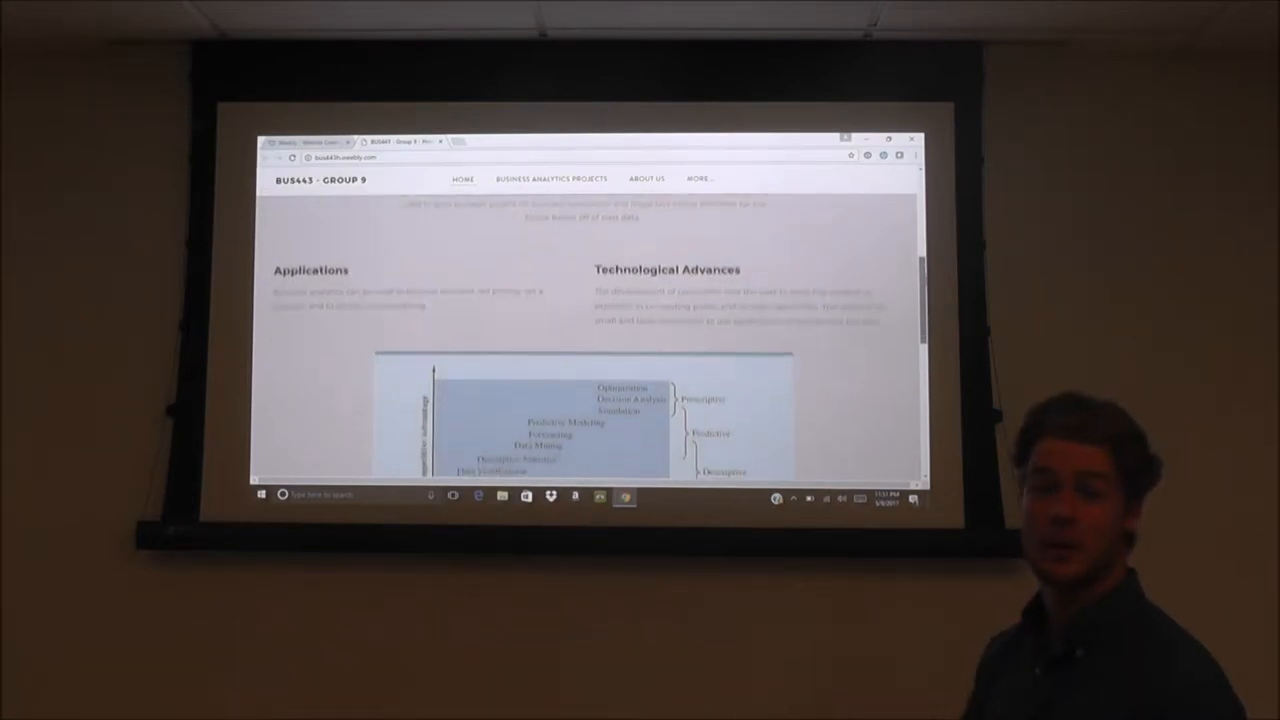
pyautogui.scroll(-3)
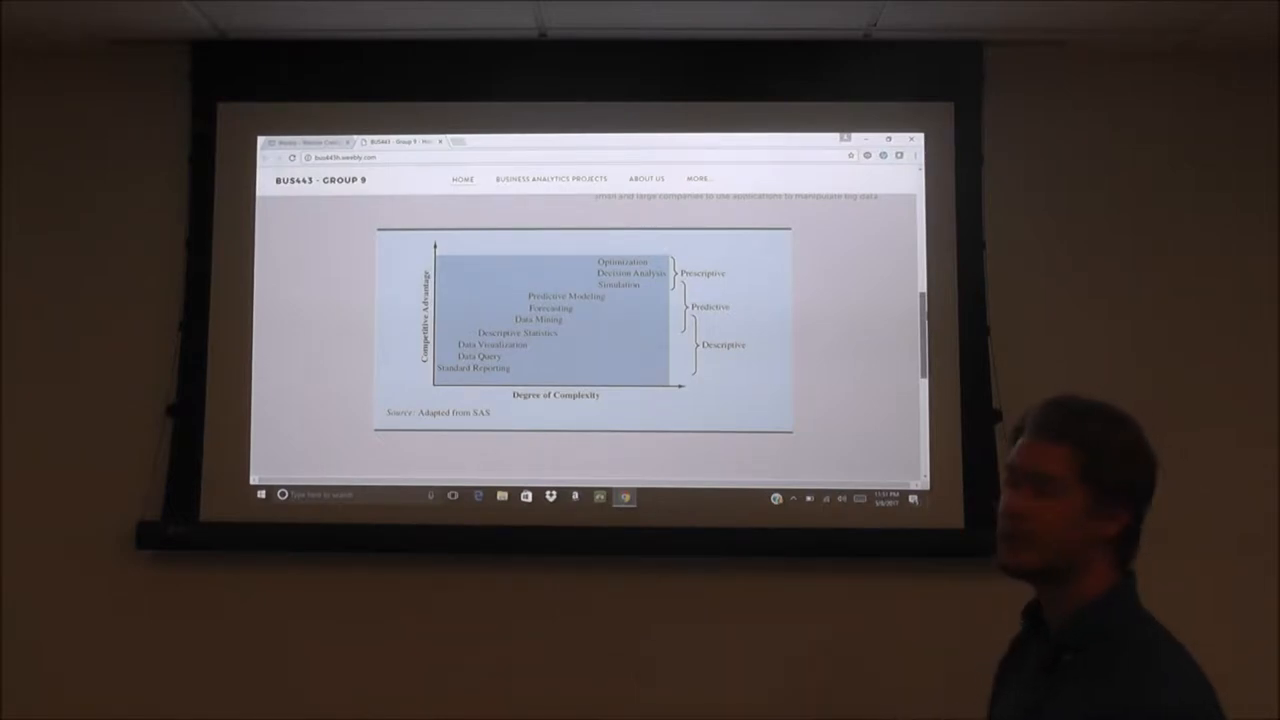
pyautogui.scroll(-3)
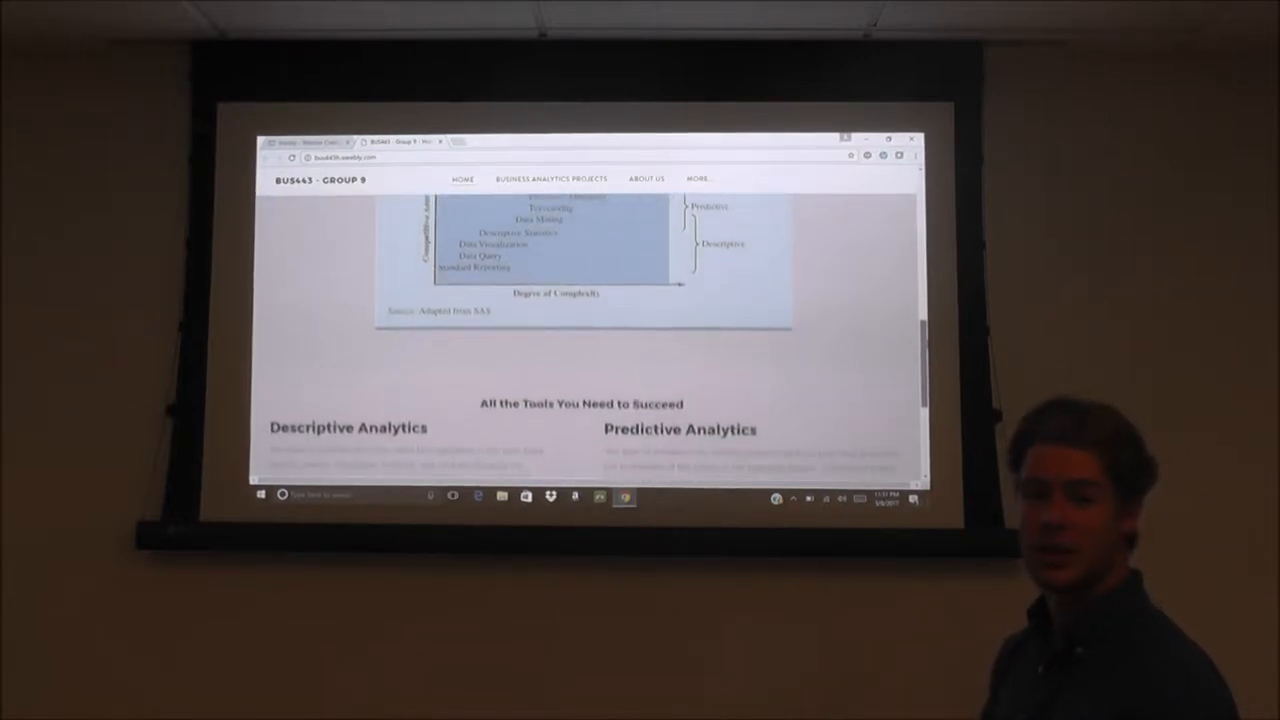
pyautogui.scroll(-3)
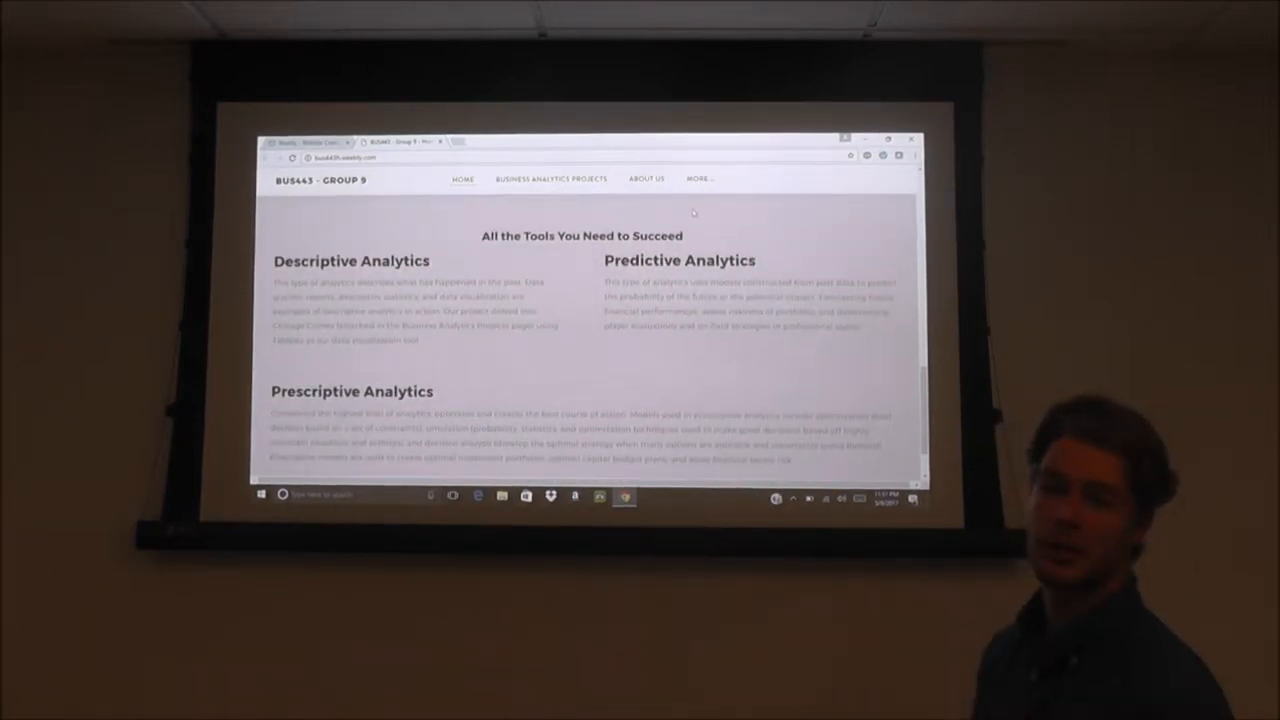
pyautogui.click(698, 178)
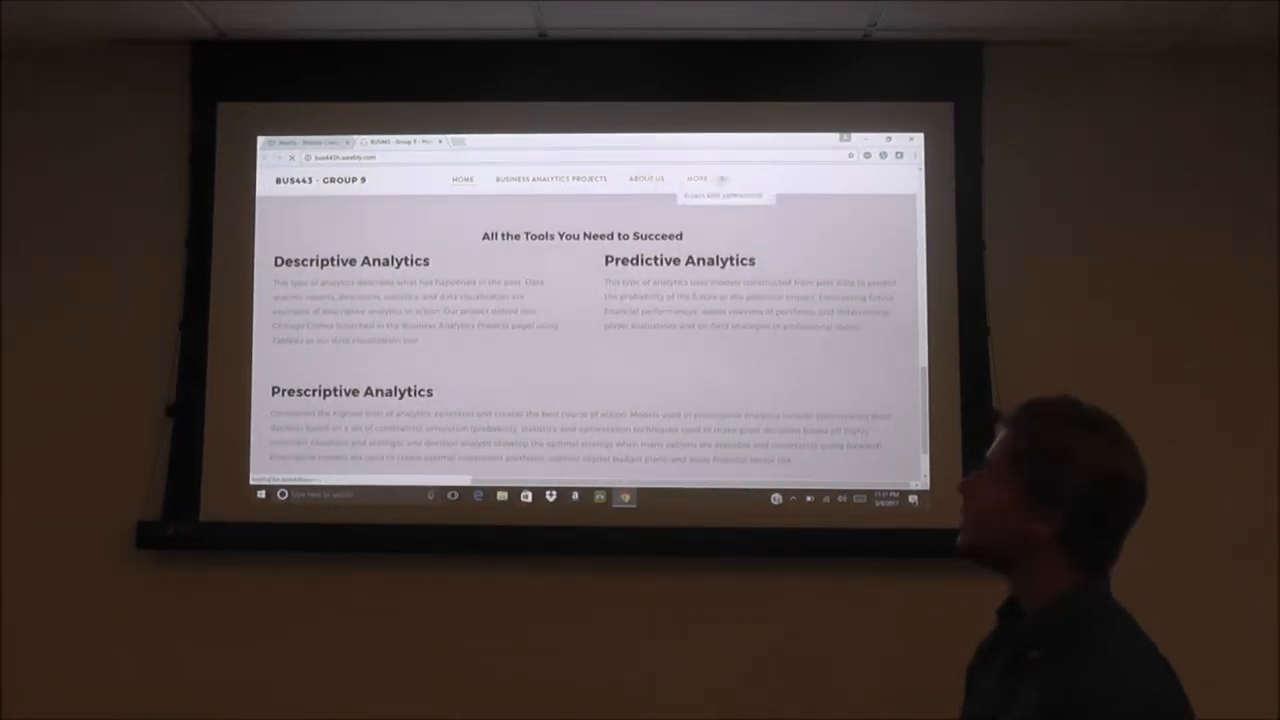
# Scroll through the Our Team member photos, profiles and résumés on About Us
pyautogui.click(646, 179)
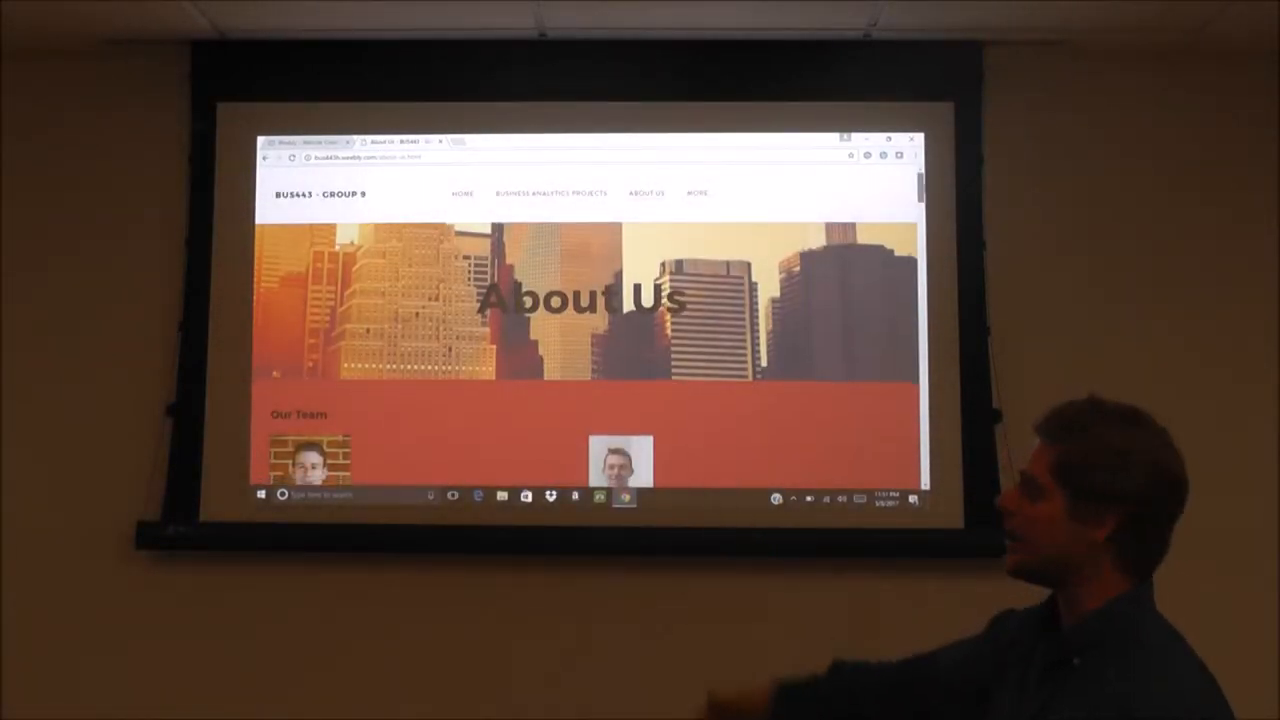
pyautogui.scroll(-3)
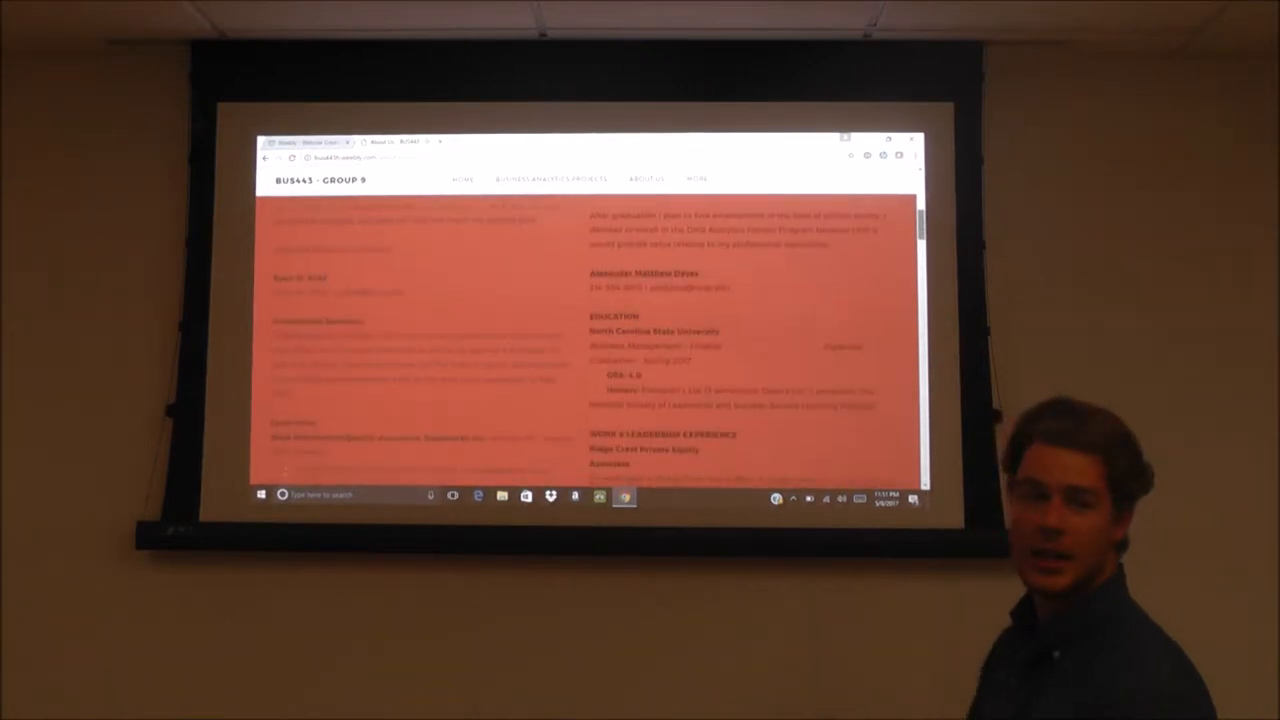
pyautogui.scroll(-3)
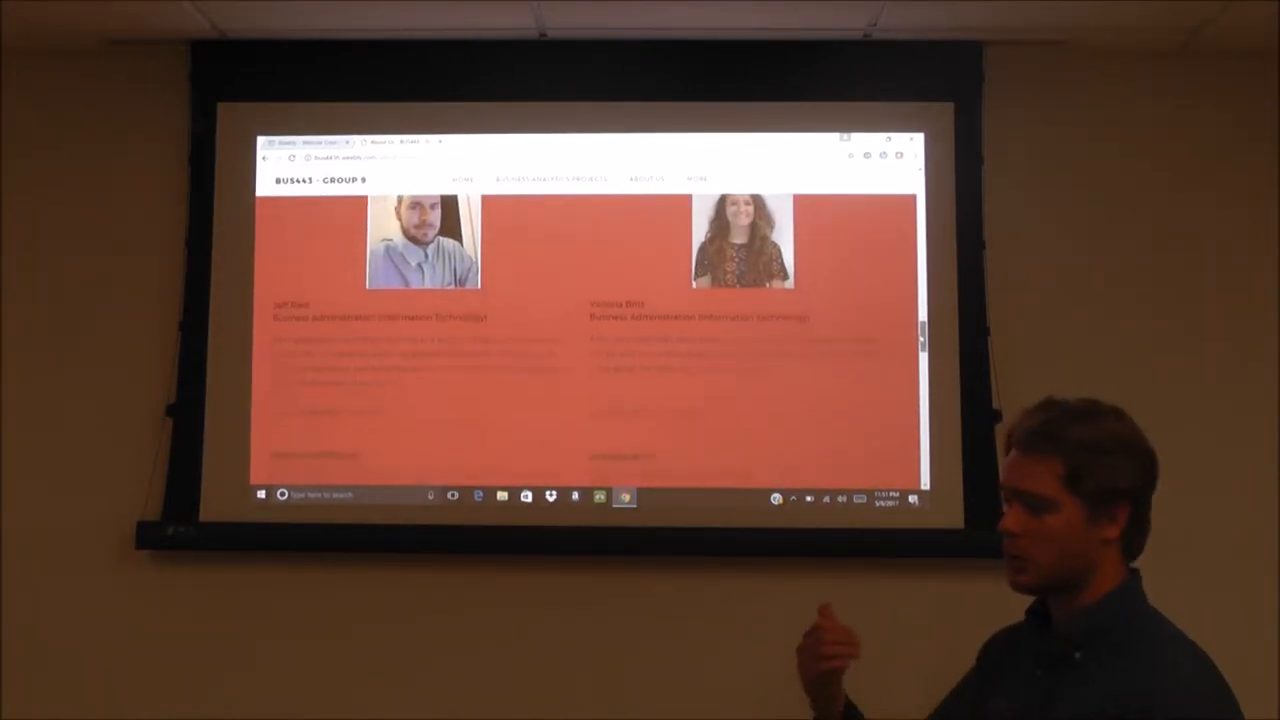
pyautogui.scroll(-3)
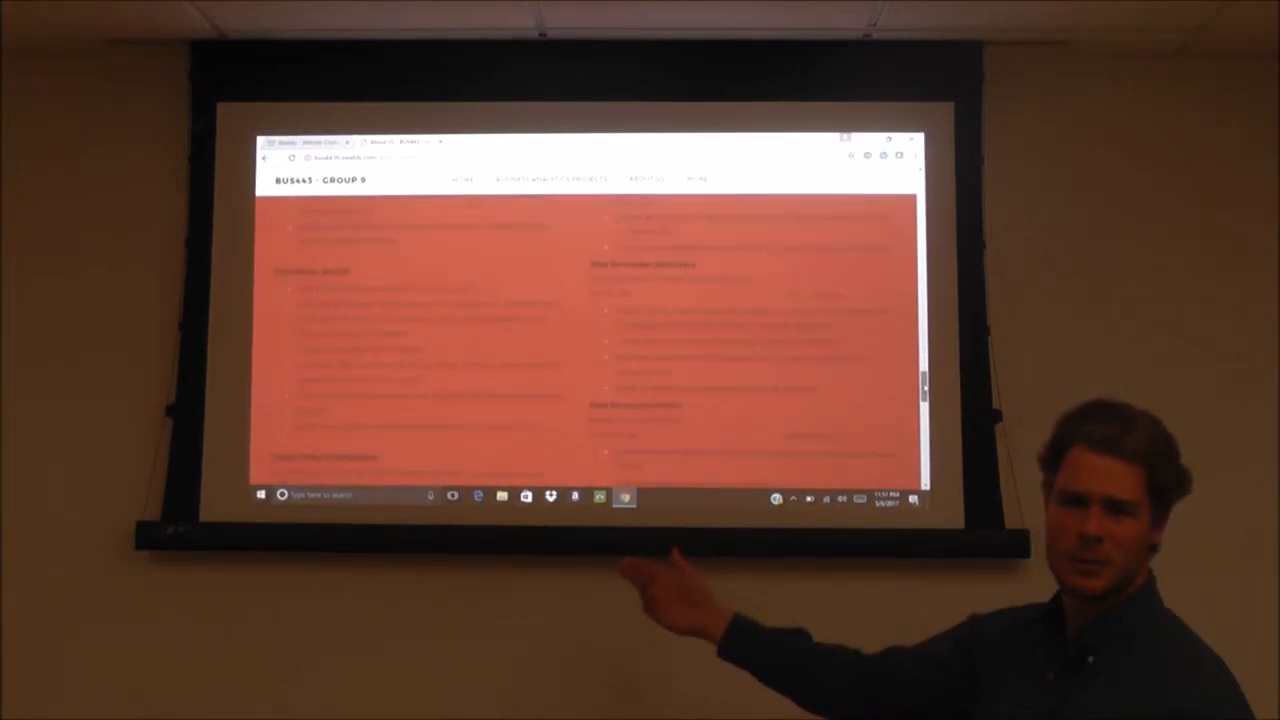
pyautogui.scroll(-3)
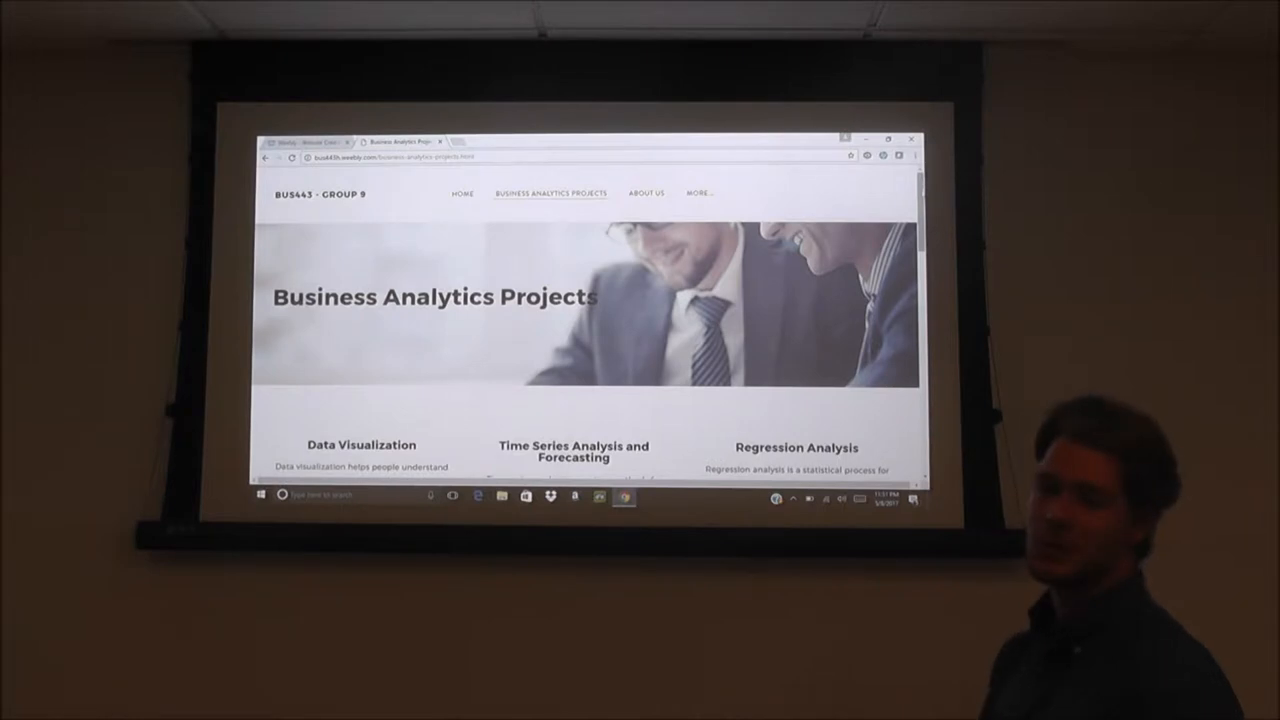
# Scroll to the bottom of Business Analytics Projects, past every description and Download File link
pyautogui.scroll(-3)
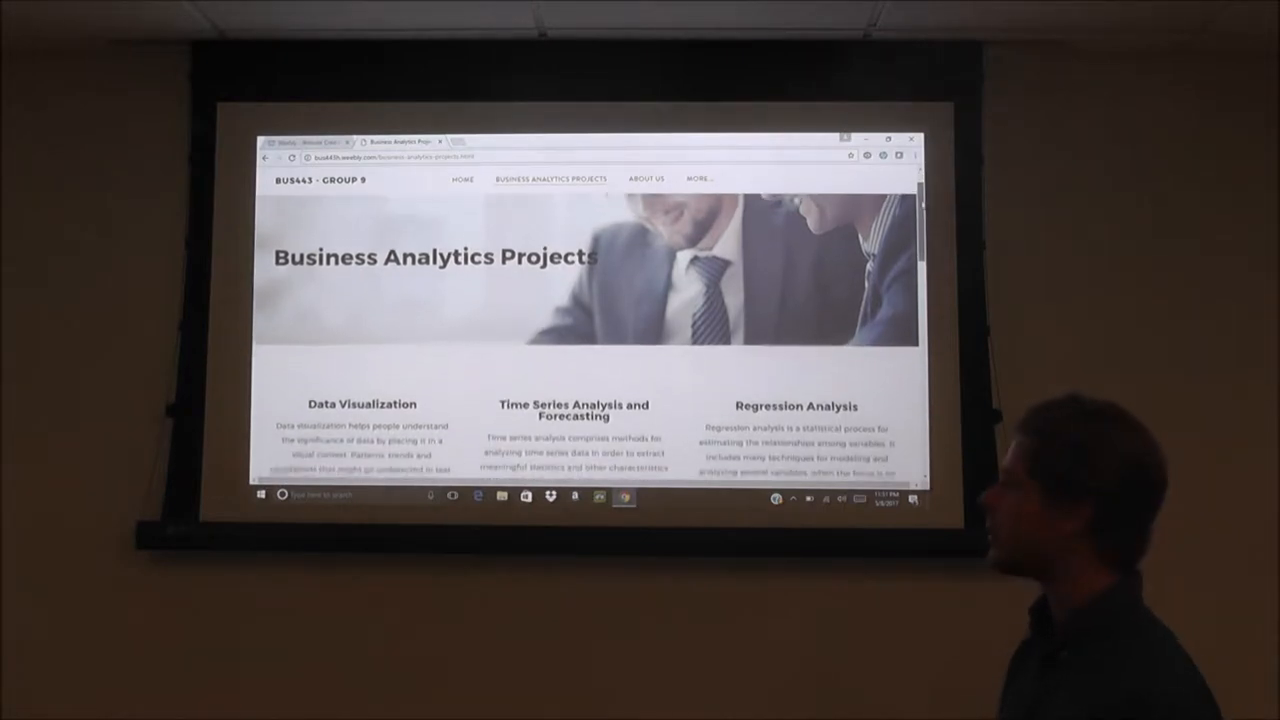
pyautogui.scroll(-3)
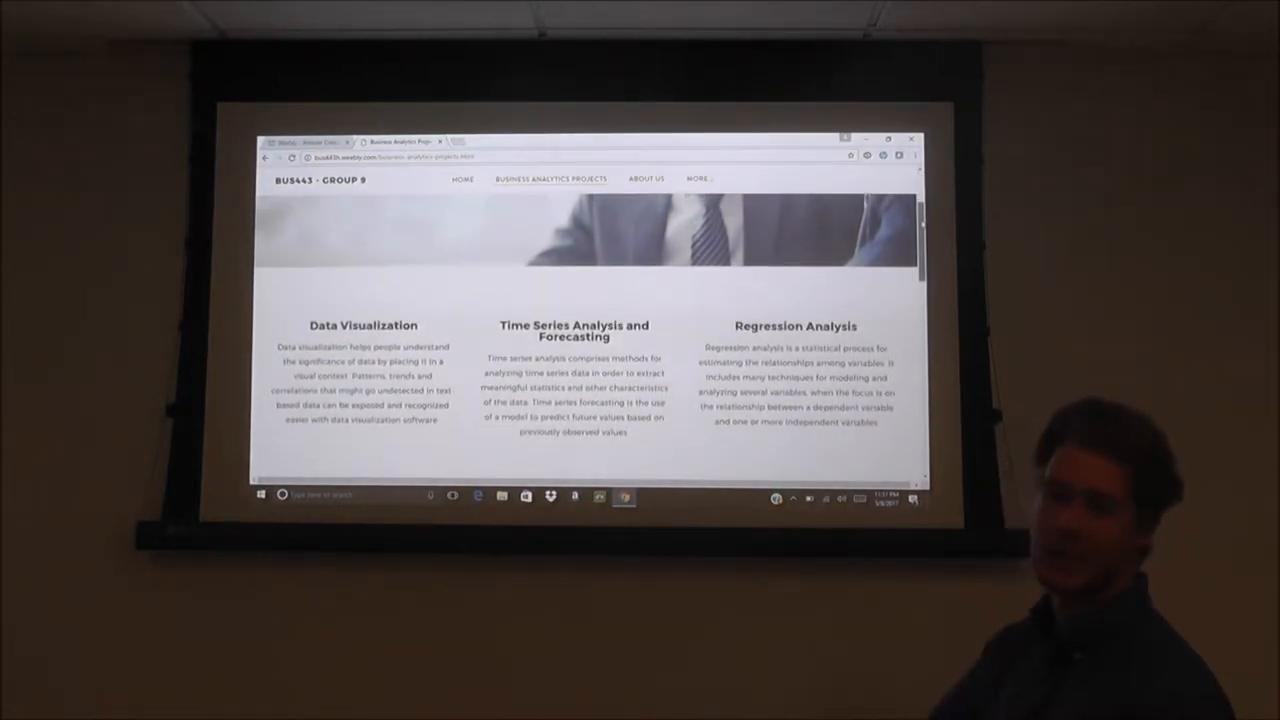
pyautogui.scroll(-3)
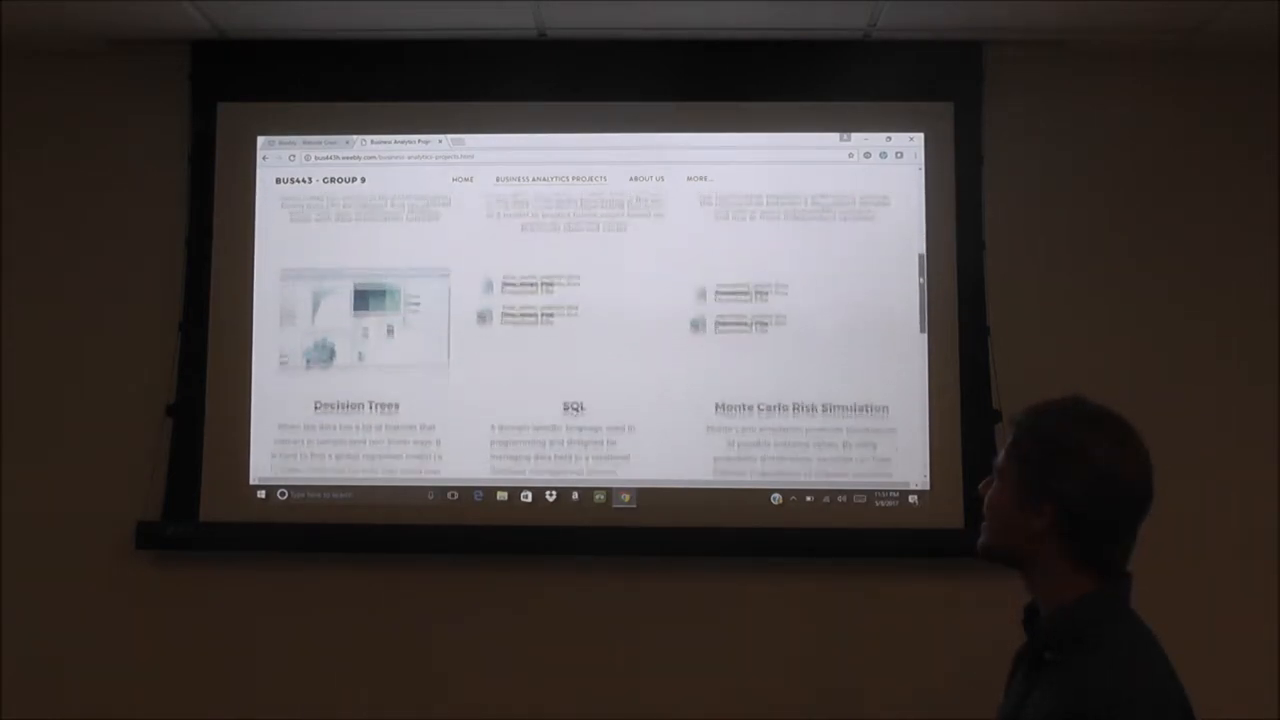
pyautogui.scroll(-3)
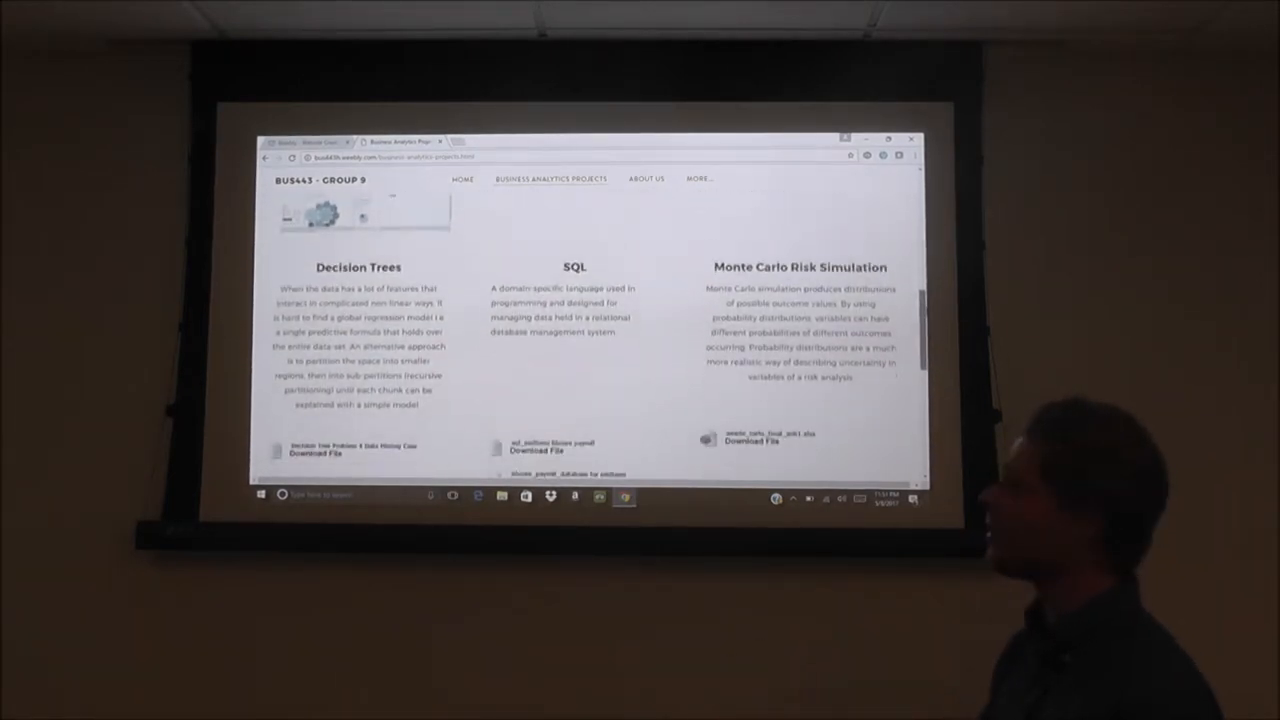
pyautogui.scroll(-3)
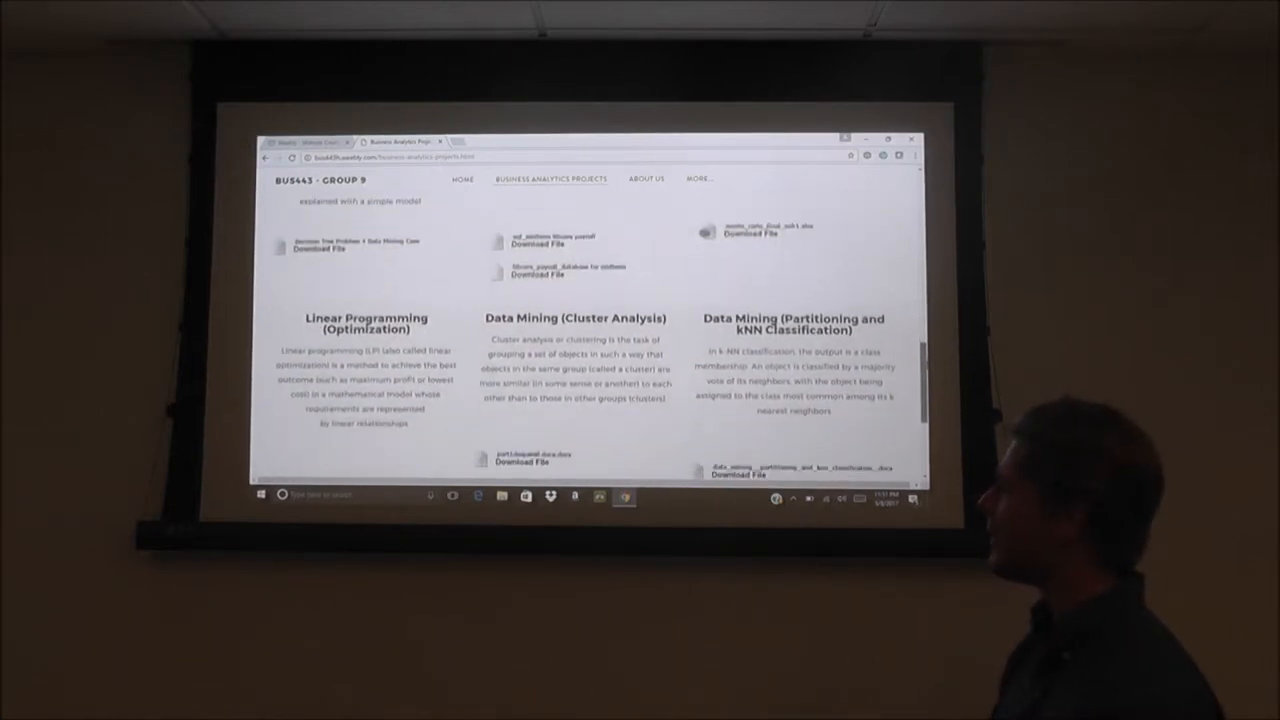
pyautogui.scroll(-3)
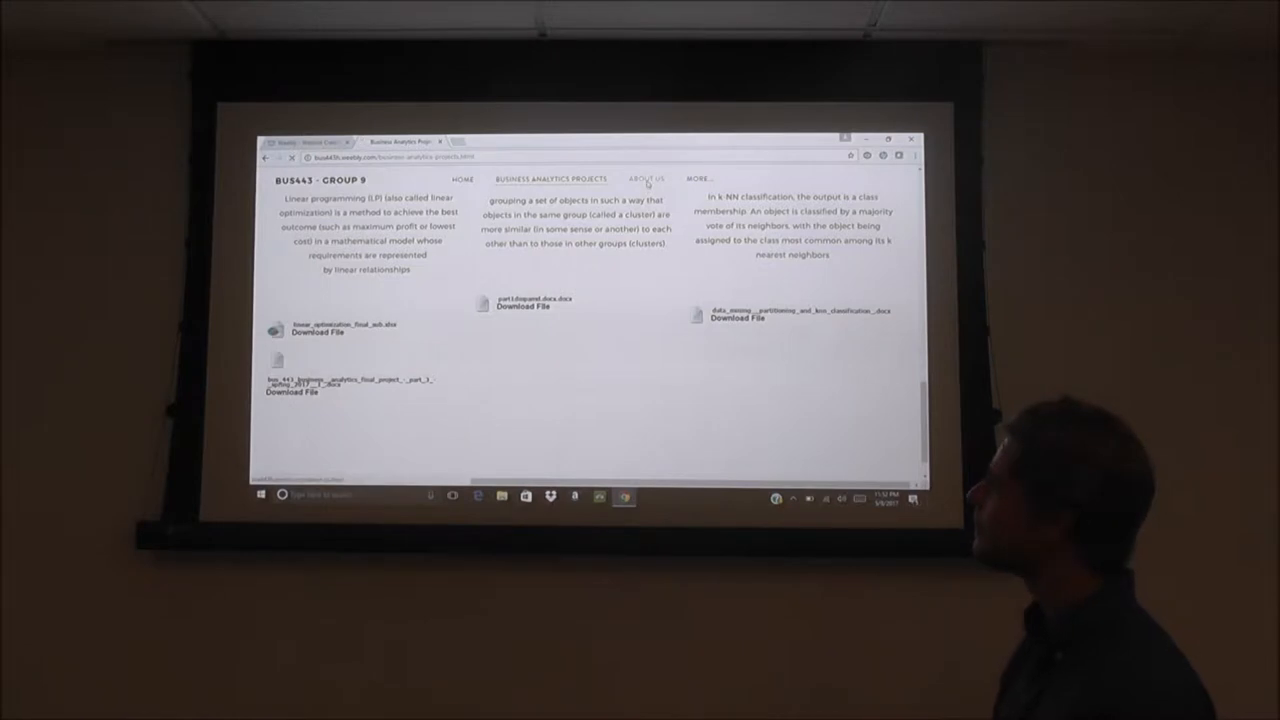
# Navigate to ABOUT US from the top bar, then move to the MORE menu
pyautogui.click(646, 180)
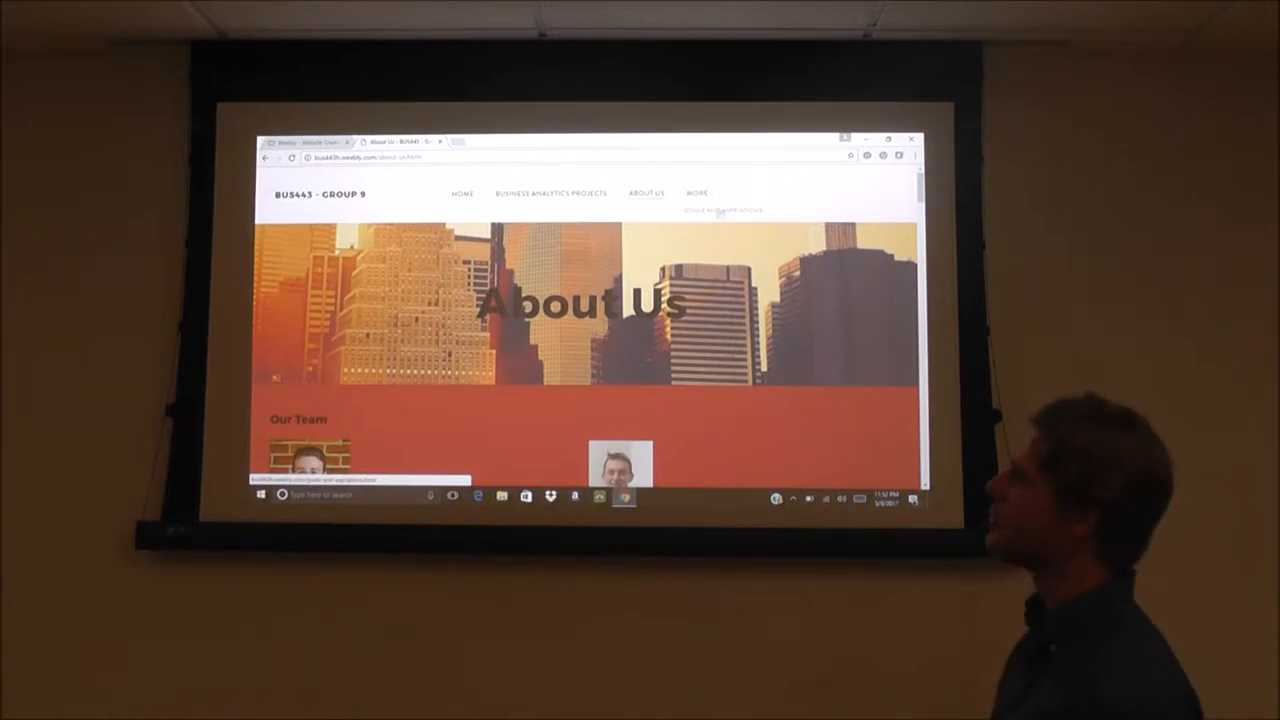
pyautogui.click(723, 210)
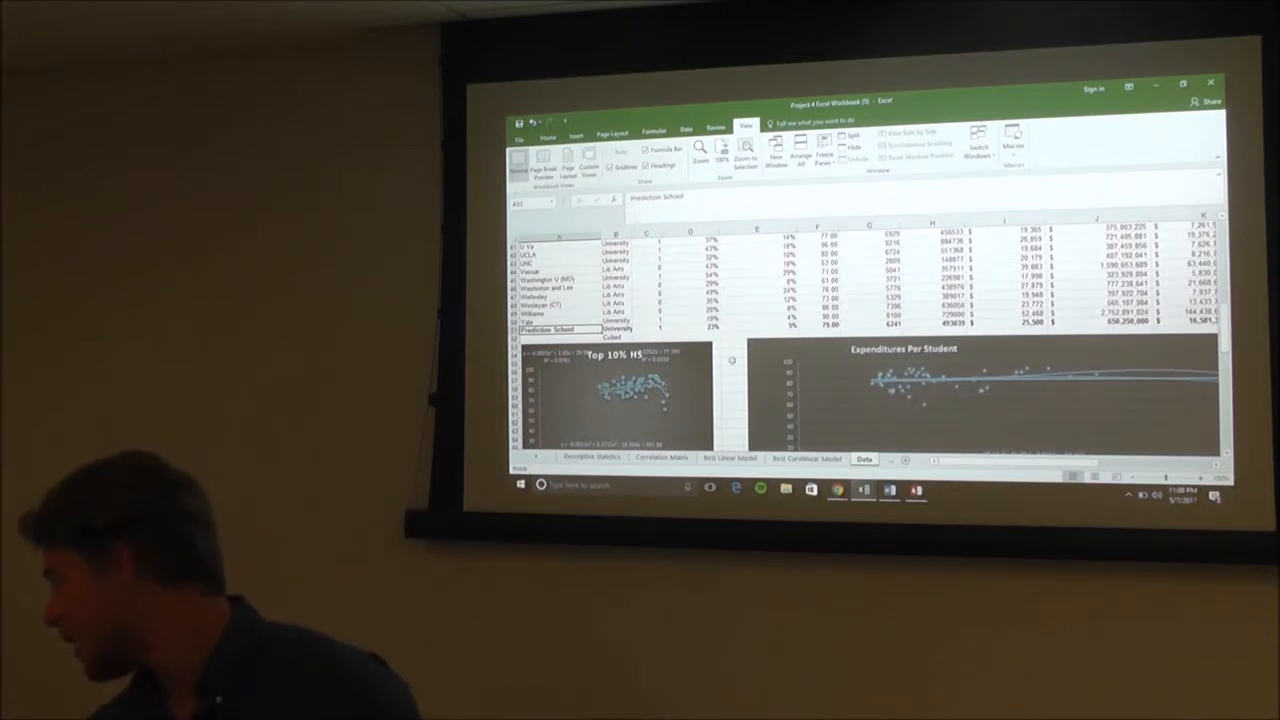
# Switch to the Best Curvilinear Model sheet and select one of its residual plots
pyautogui.click(806, 458)
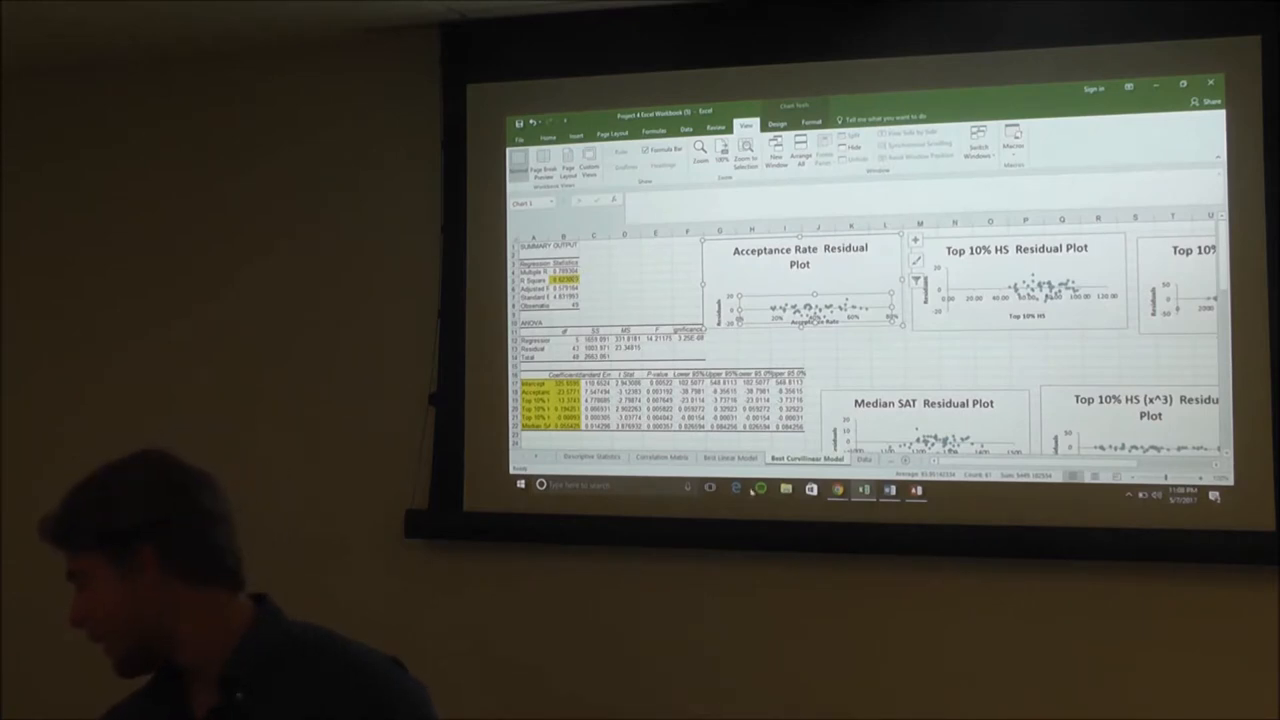
pyautogui.click(863, 458)
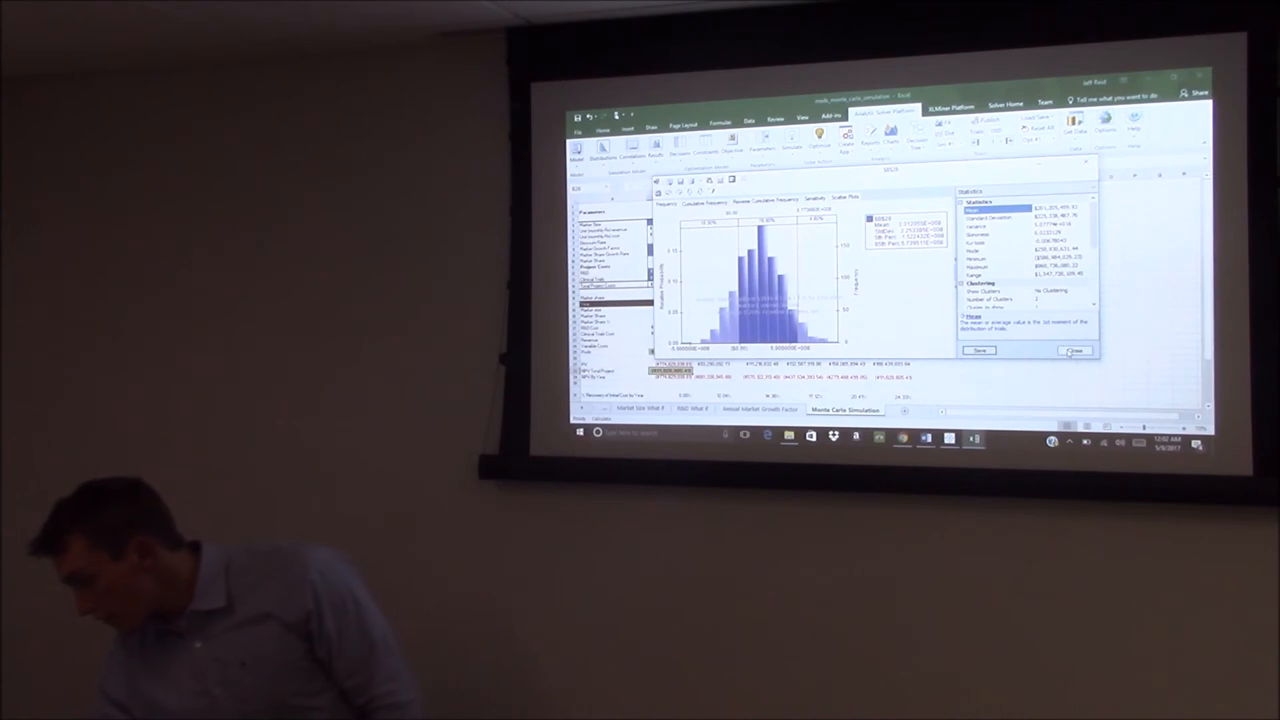
# Close the Analytic Solver NPV results distribution to return to the Monte Carlo Simulation sheet
pyautogui.click(1074, 351)
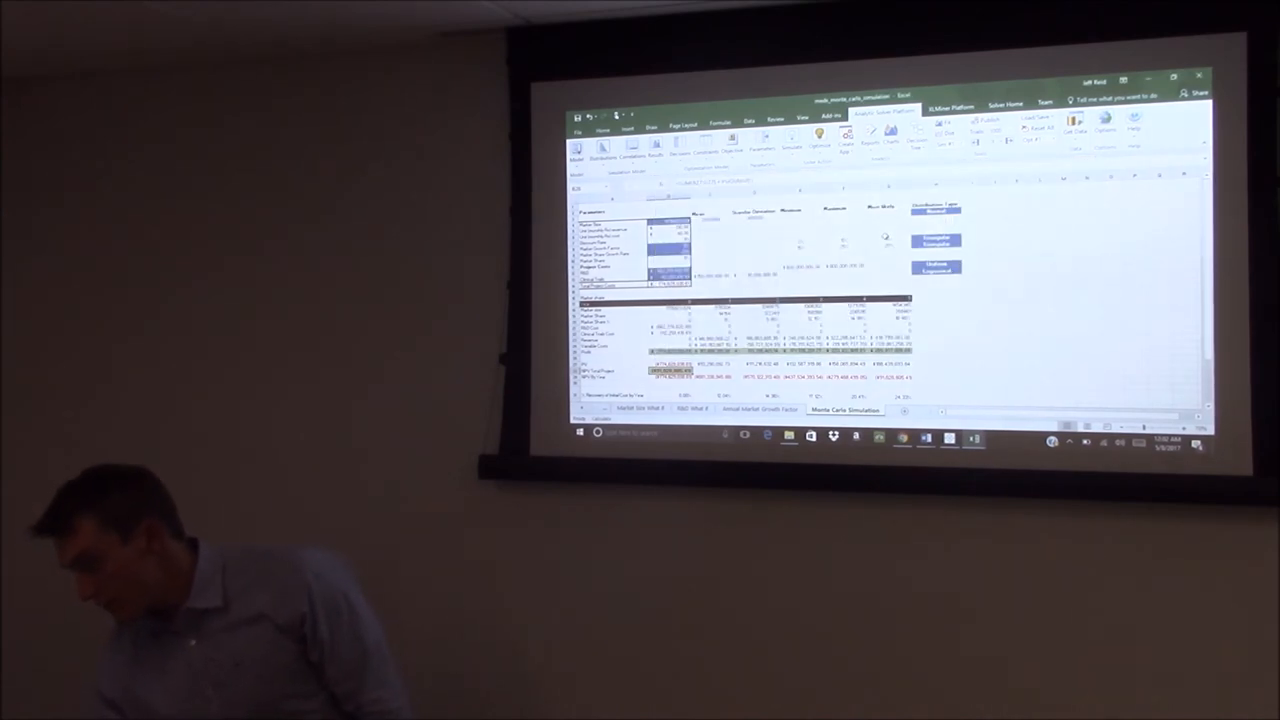